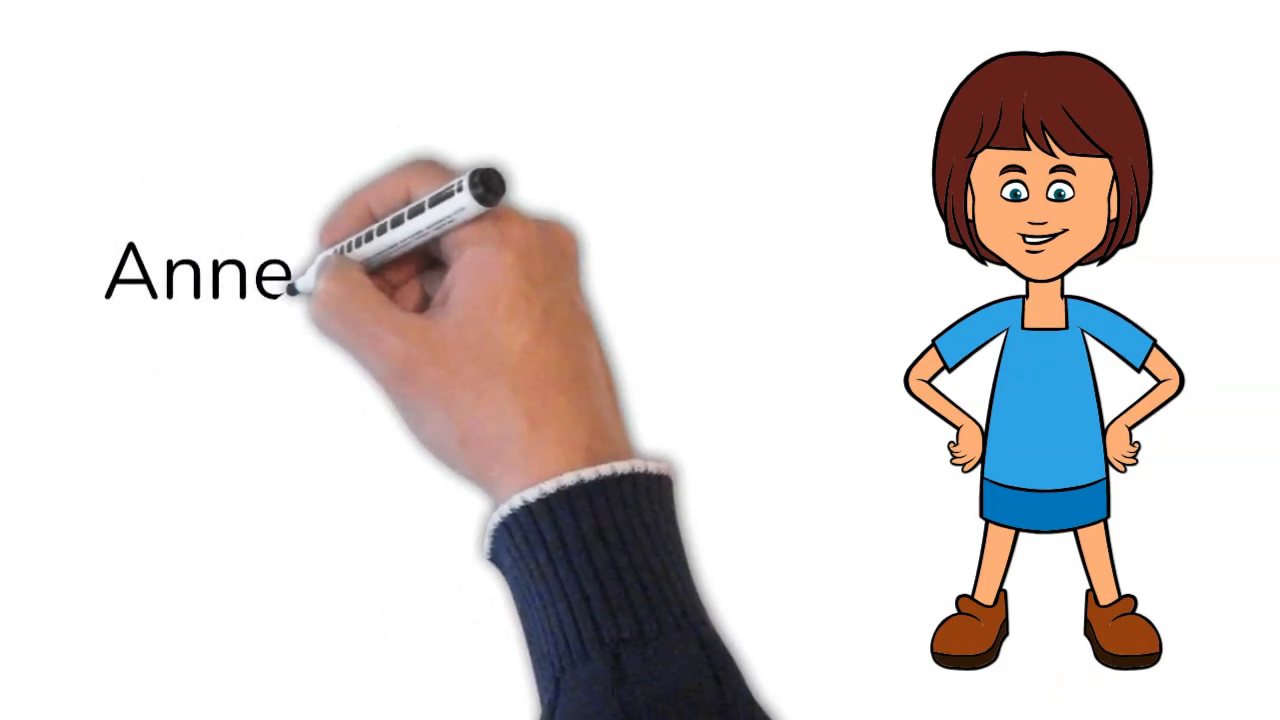
text(loves s)
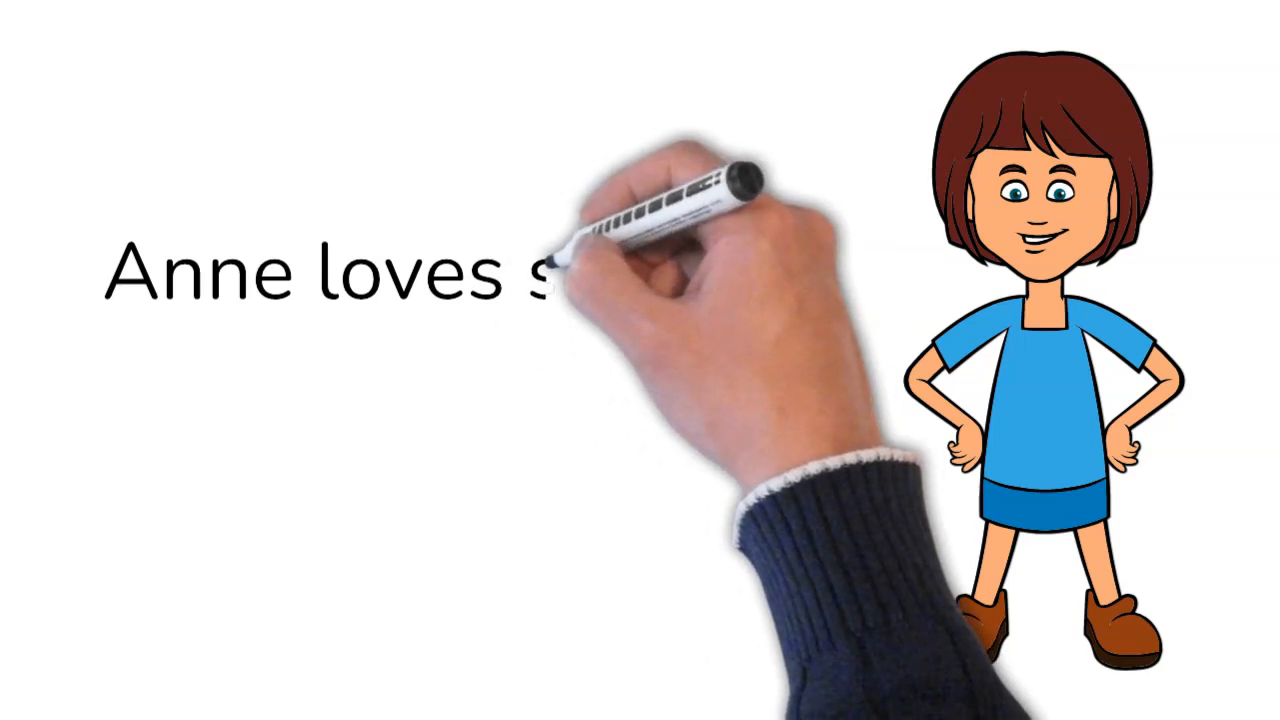